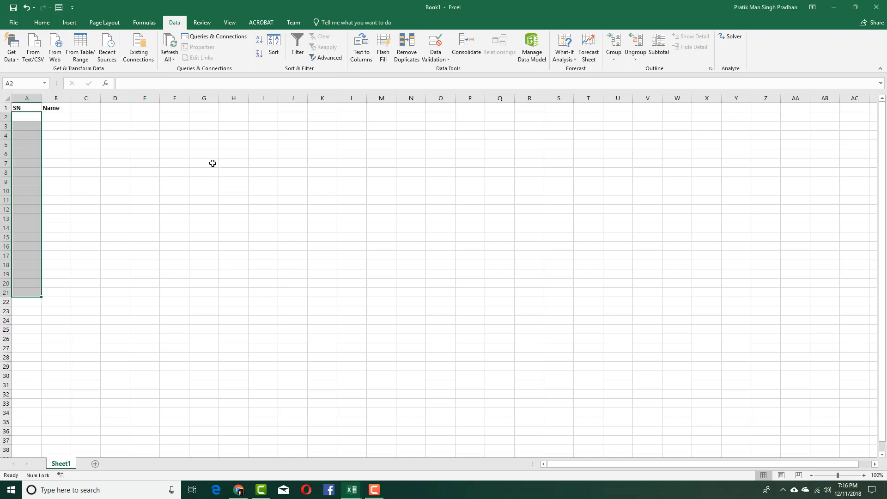
Select the SN cells A2:A17 for validation
left_click(204, 163)
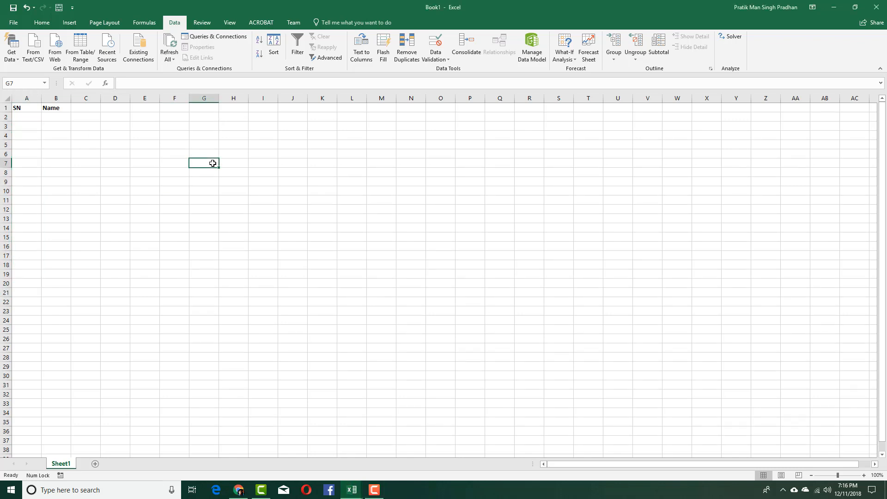
mouse_move(69, 153)
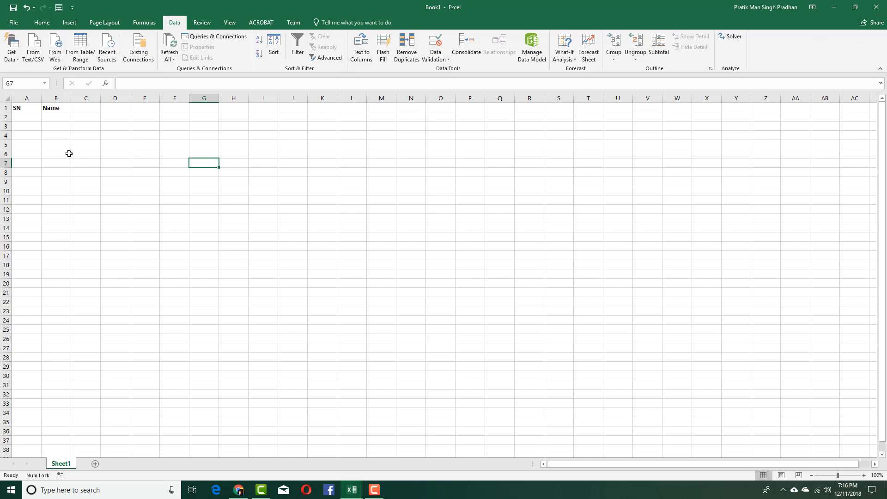
left_click(85, 153)
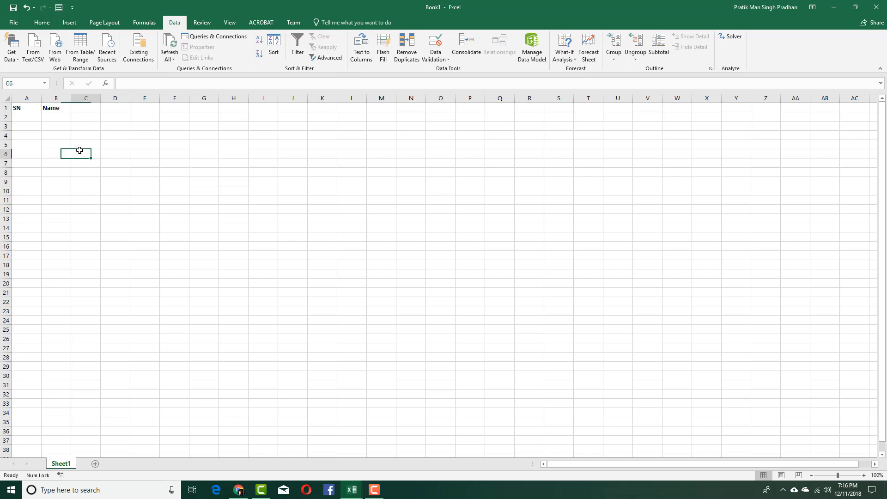
left_click_drag(26, 116, 26, 209)
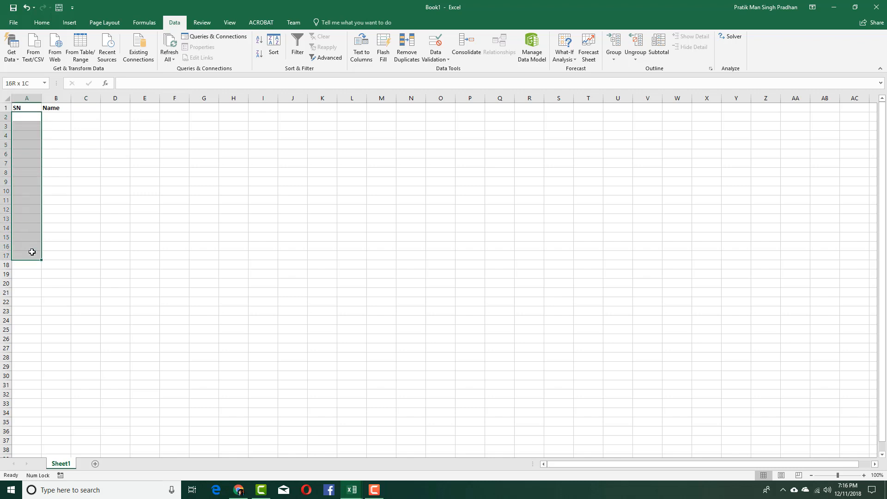
left_click(26, 117)
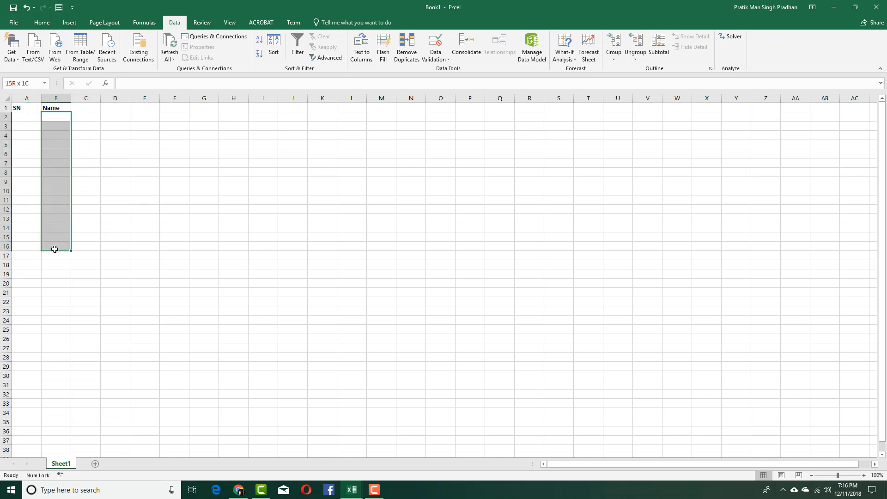
left_click(55, 249)
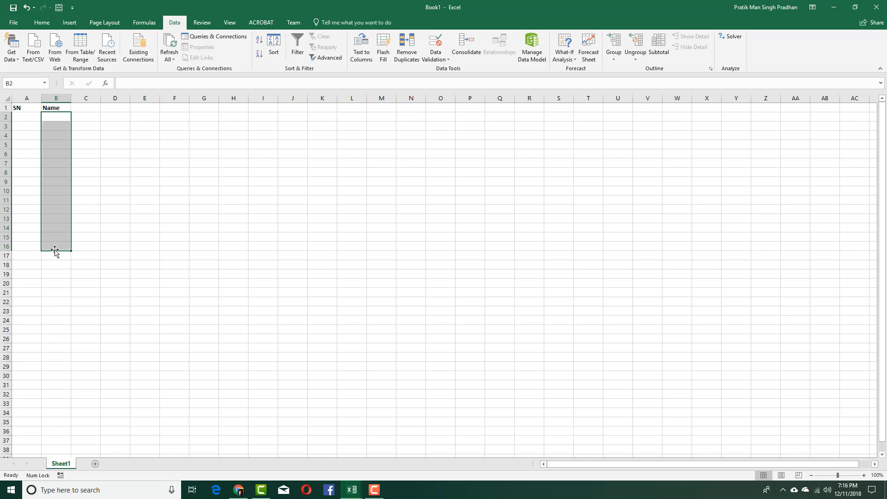
mouse_move(50, 130)
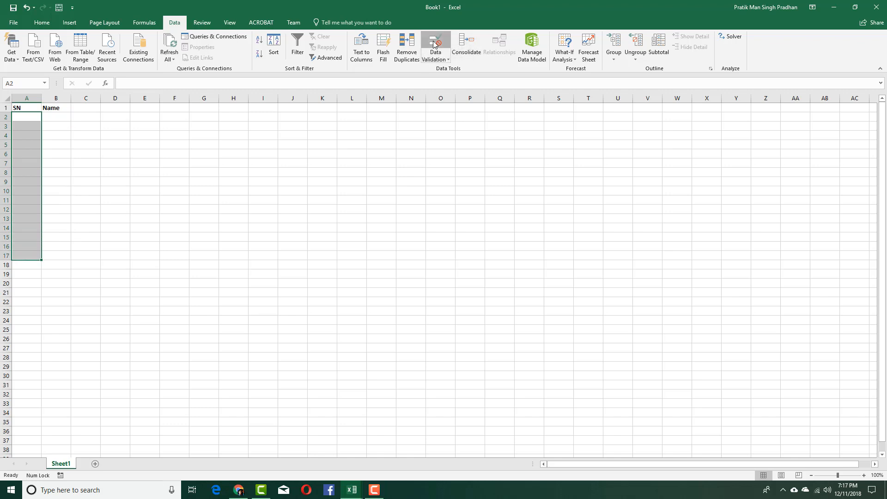
Apply a Custom data validation rule =ISNUMBER(A2:A17) to the SN cells
left_click(436, 44)
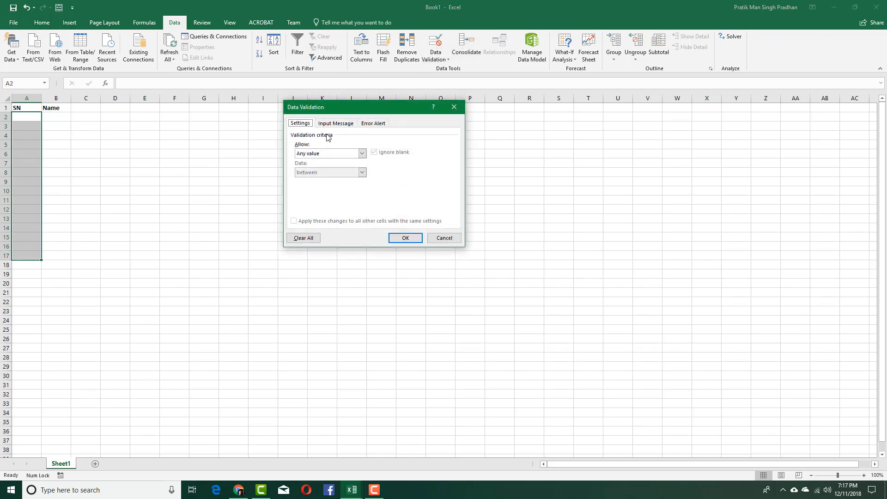
left_click(362, 152)
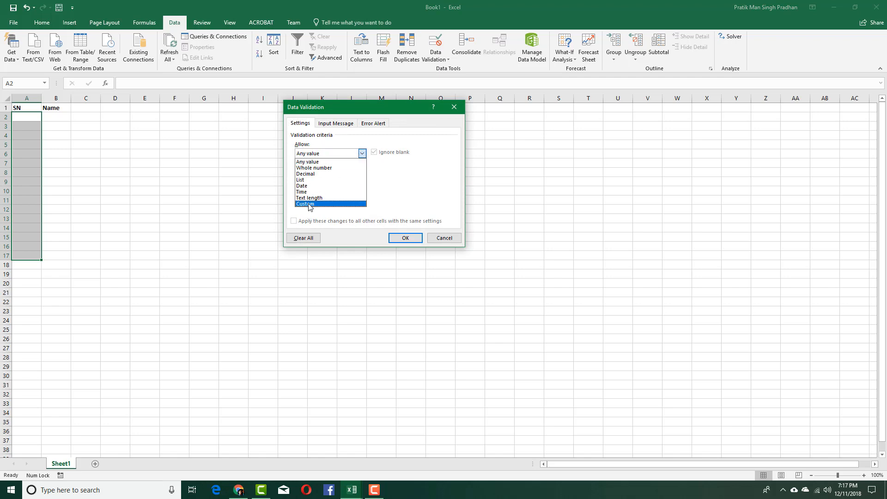
left_click(304, 204)
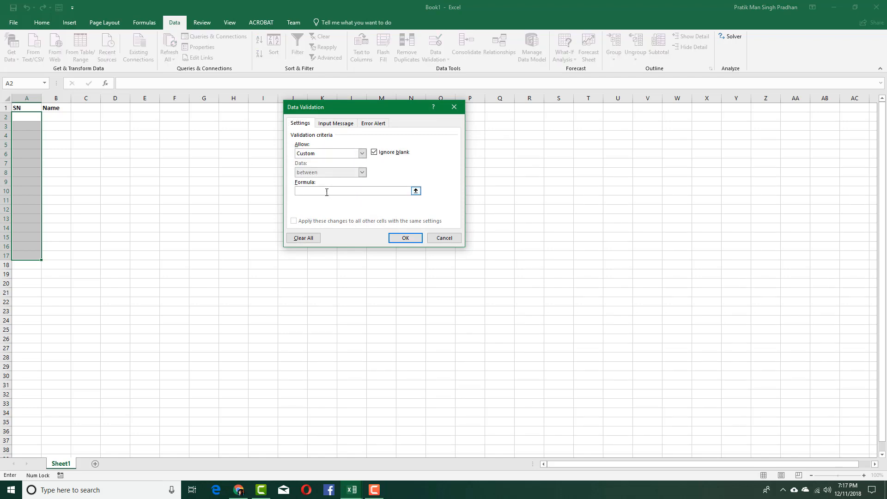
type("=")
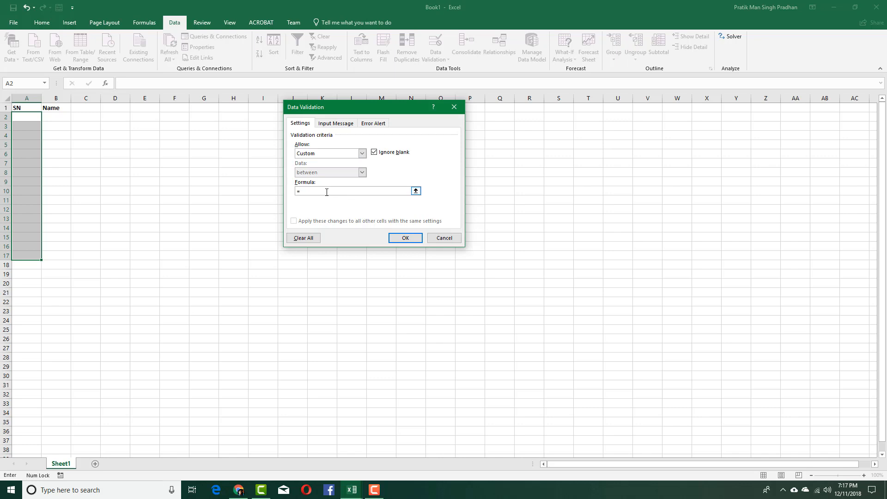
type("ISNUM")
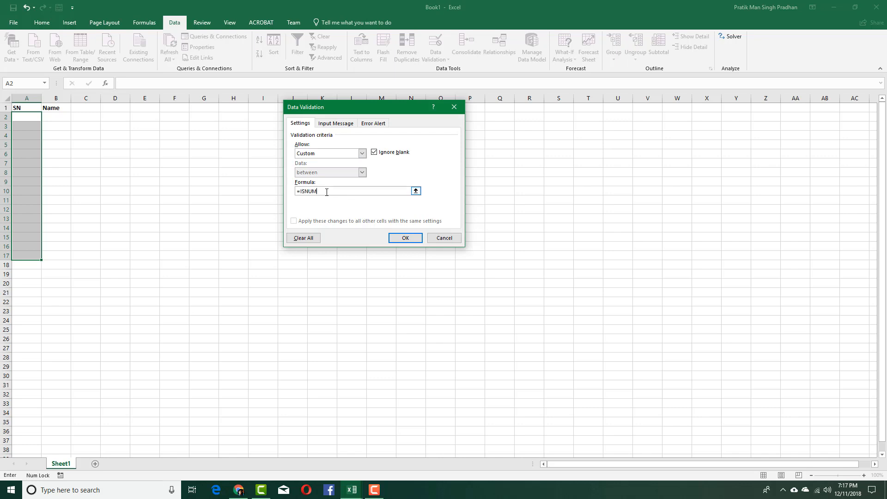
type("BER(A2:A5")
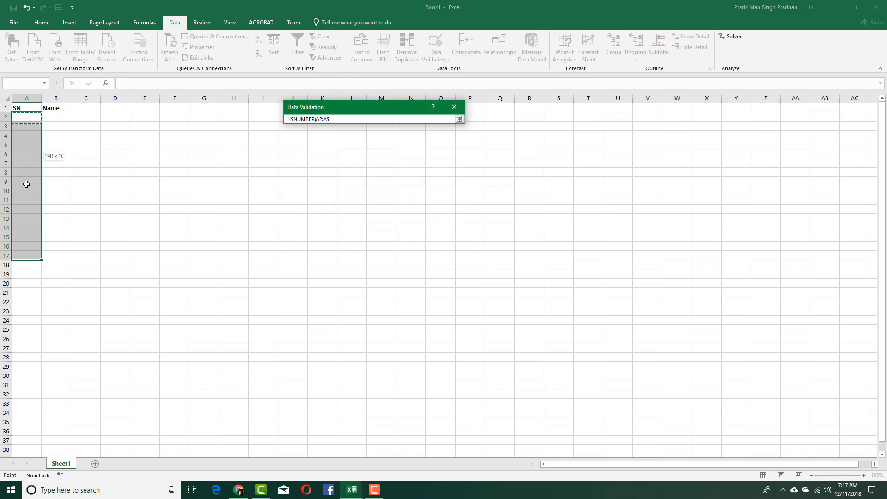
left_click(459, 119)
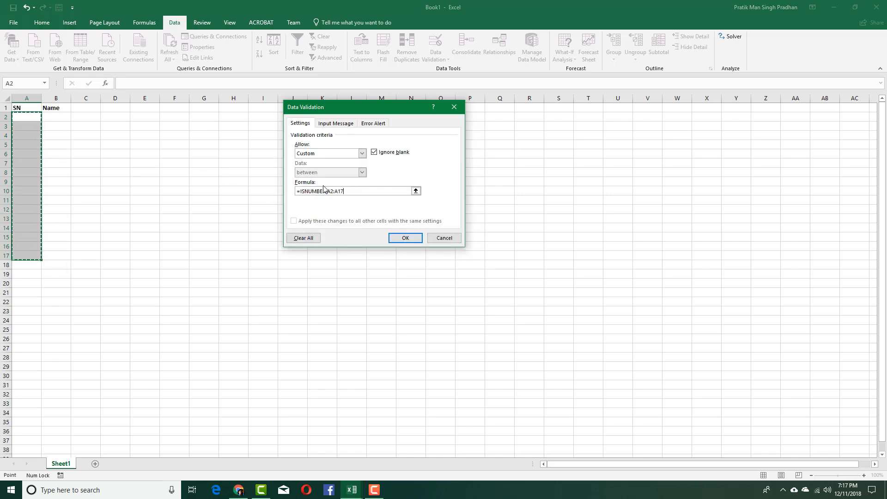
left_click(405, 237)
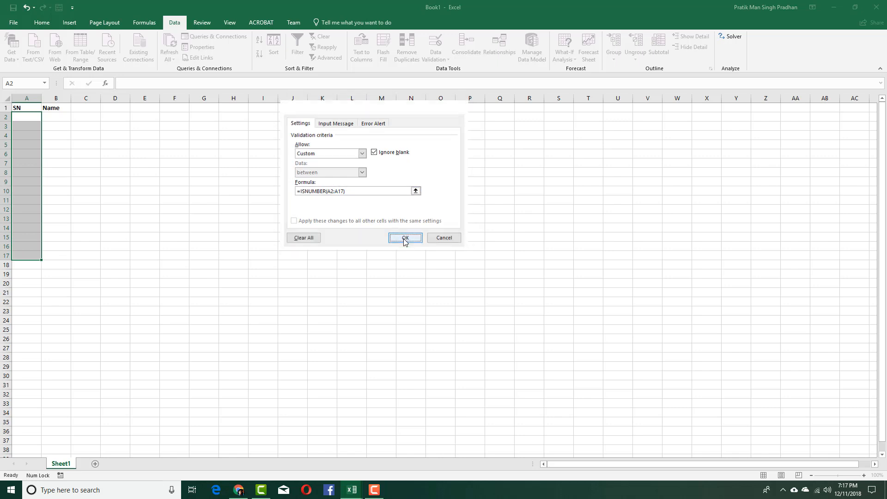
left_click(405, 237)
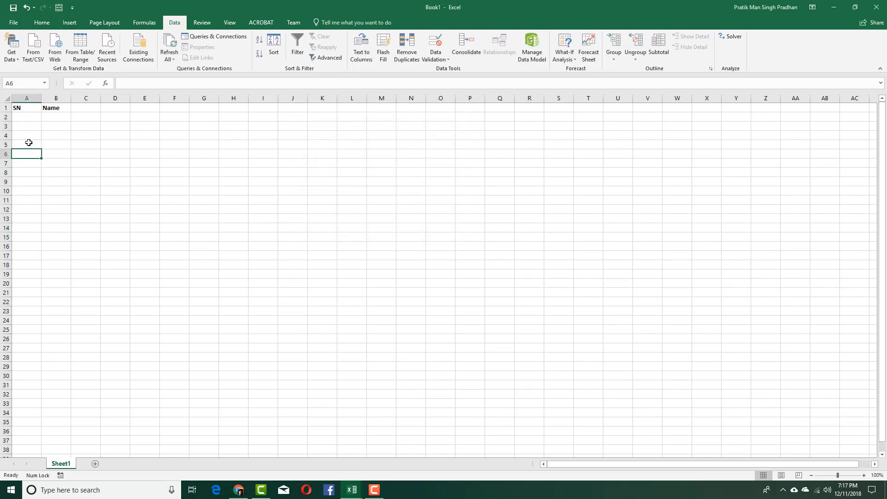
Enter 1 and 2 in SN, cancelling the rejected entries A and 2a
left_click(25, 228)
type("A")
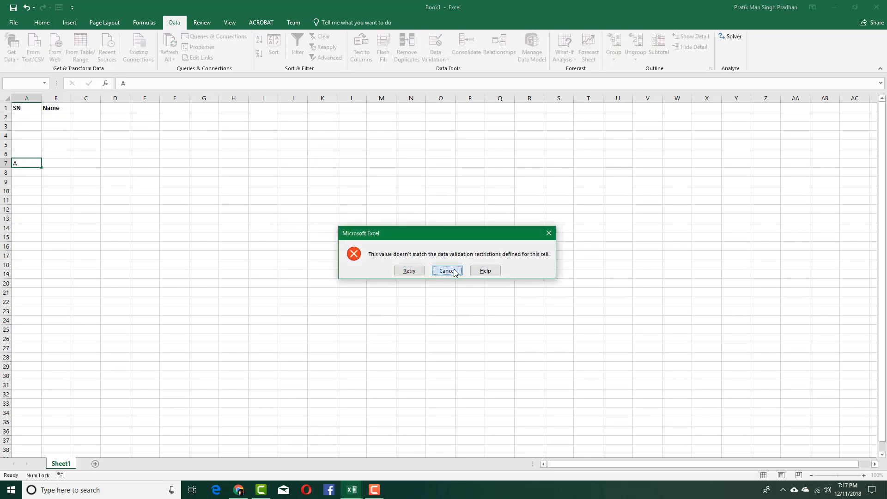
left_click(446, 271)
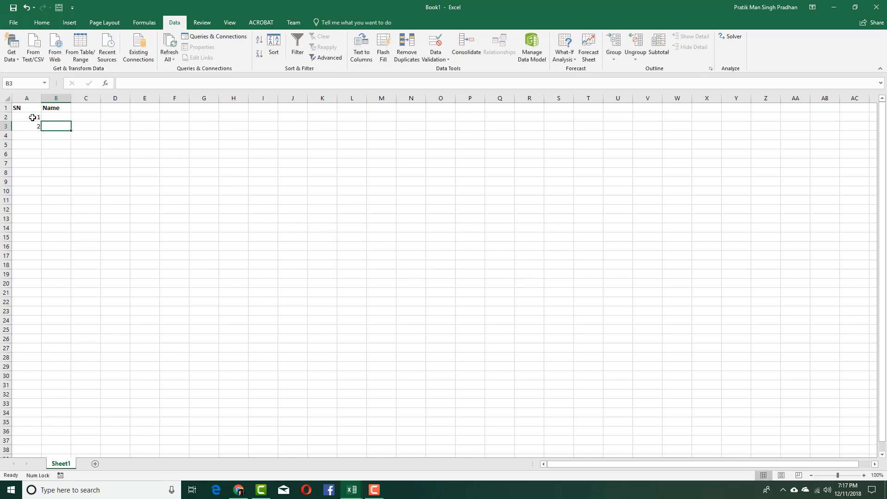
type("2a")
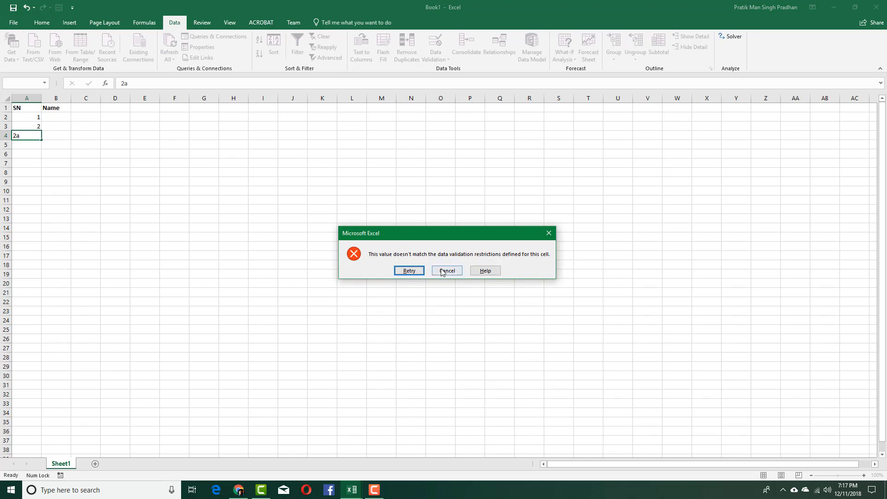
left_click(446, 271)
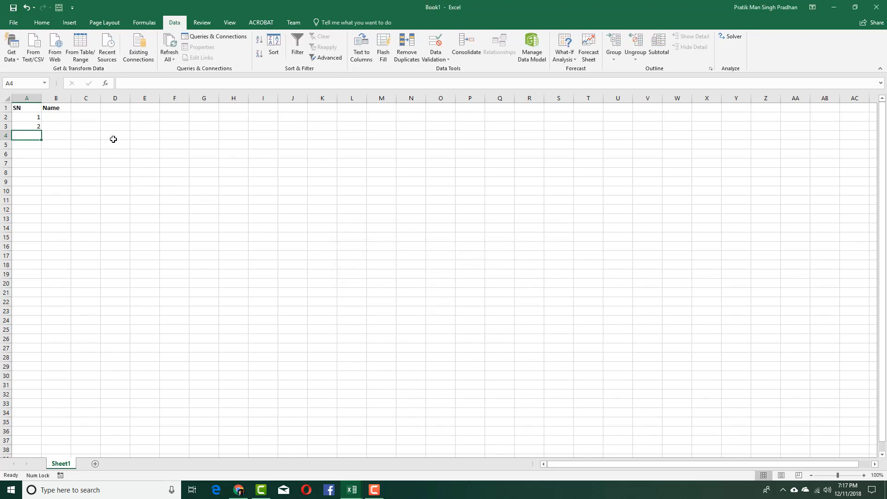
left_click(26, 117)
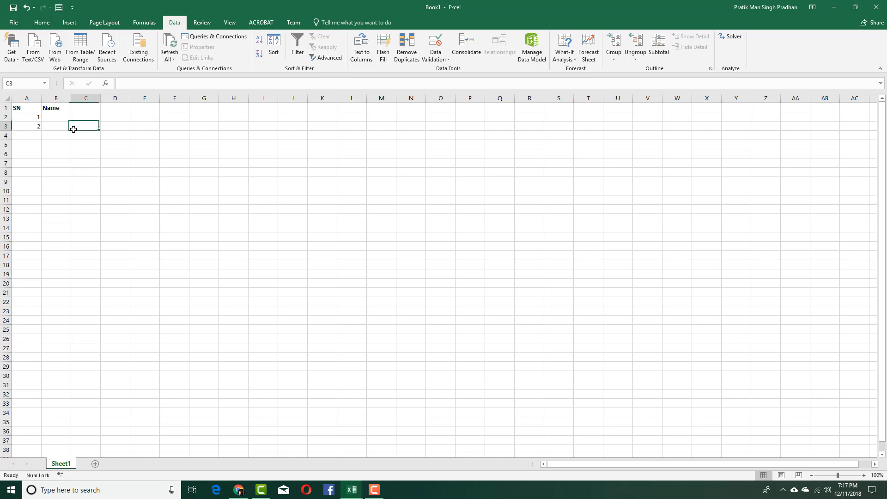
Give Name cells B2:B20 a Custom validation rule =ISTEXT(B2:B20)
left_click(56, 117)
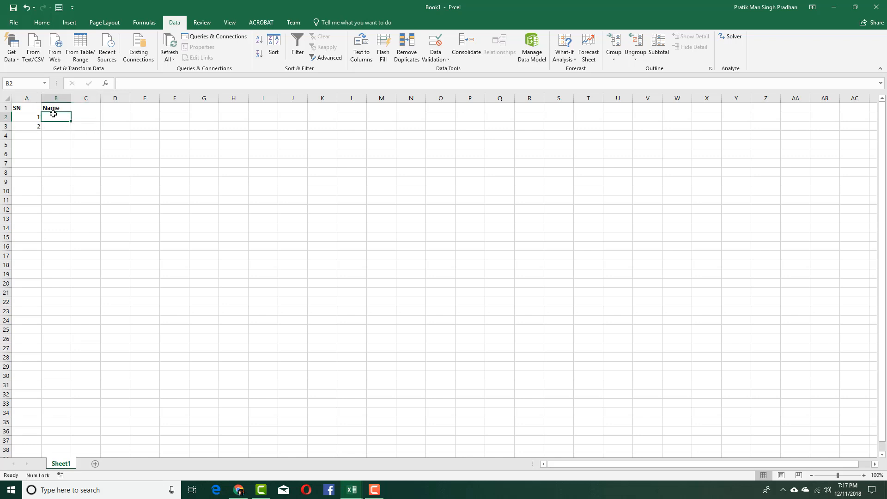
mouse_move(63, 166)
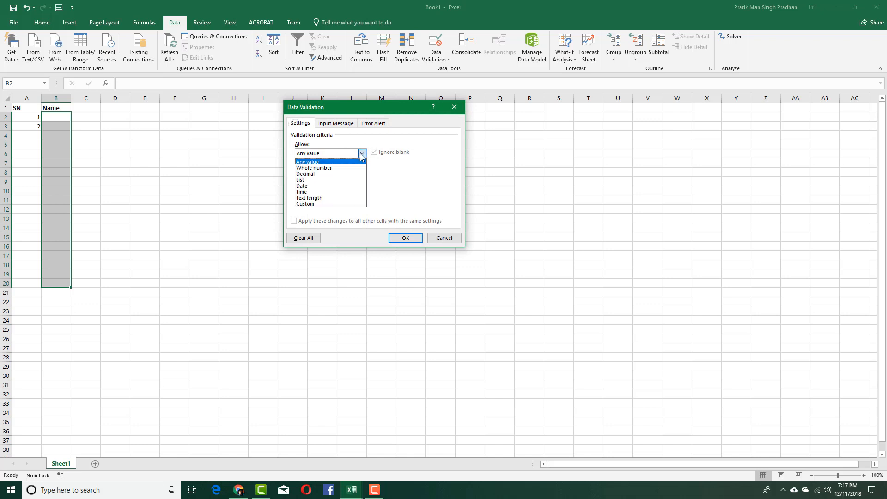
left_click(305, 204)
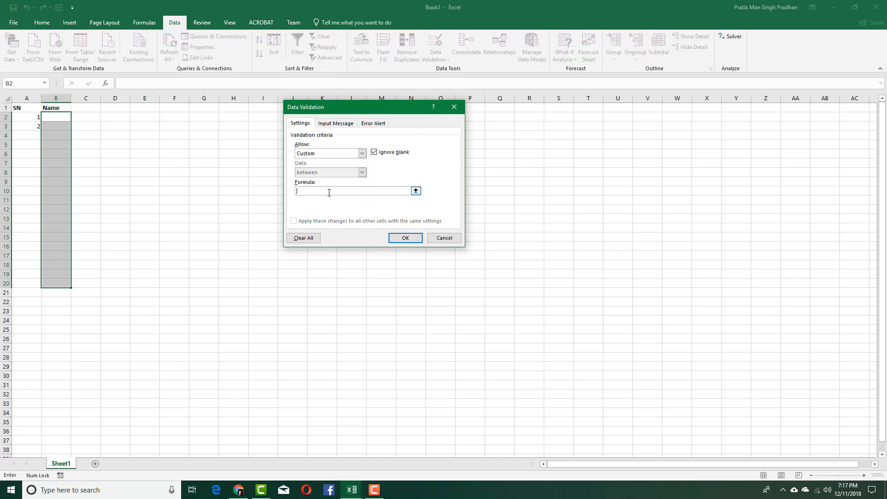
type("=IS")
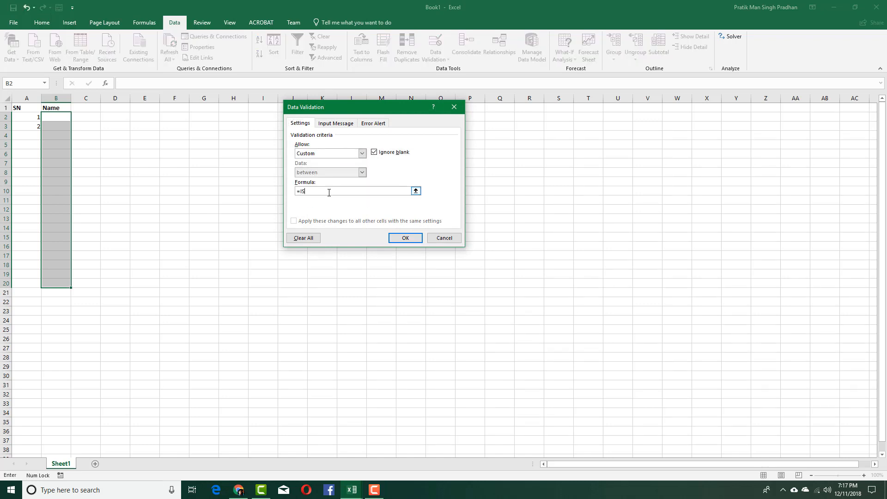
type("TEXT")
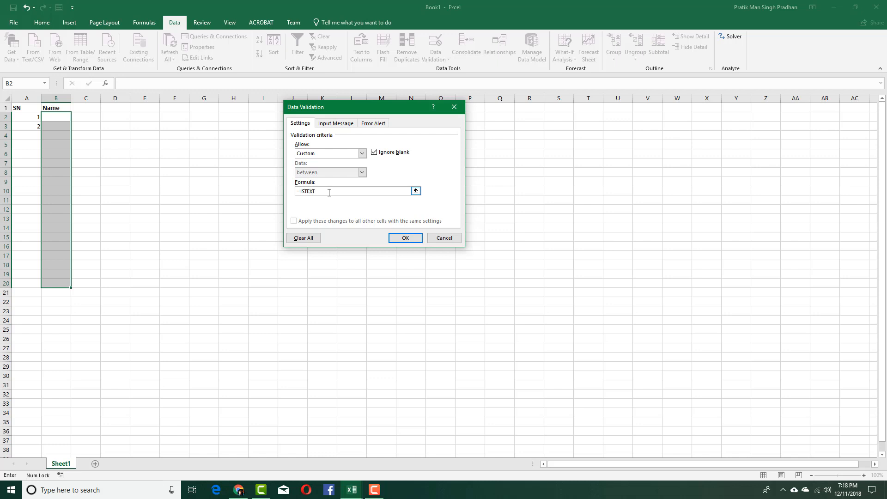
type("(B2:B20")
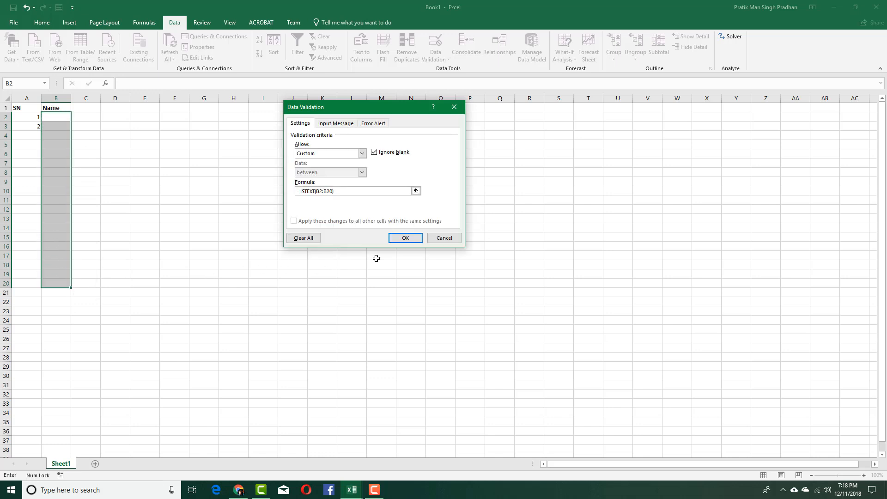
left_click(405, 237)
type("1")
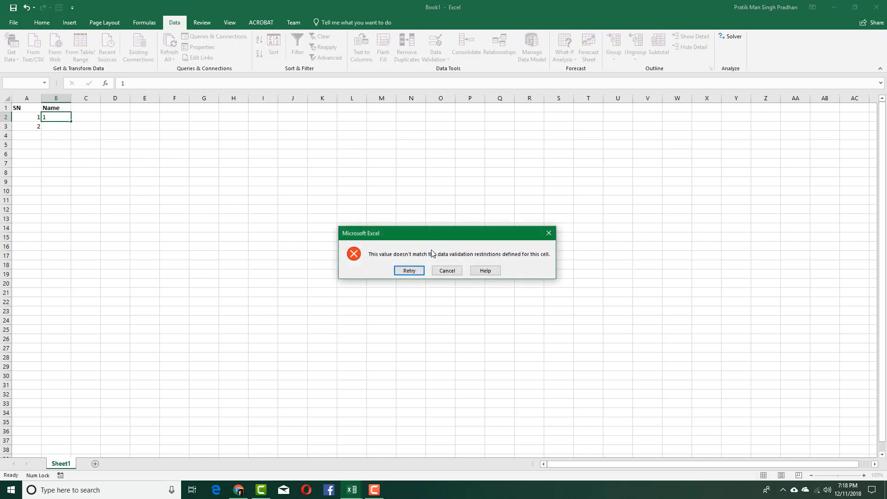
left_click(447, 270)
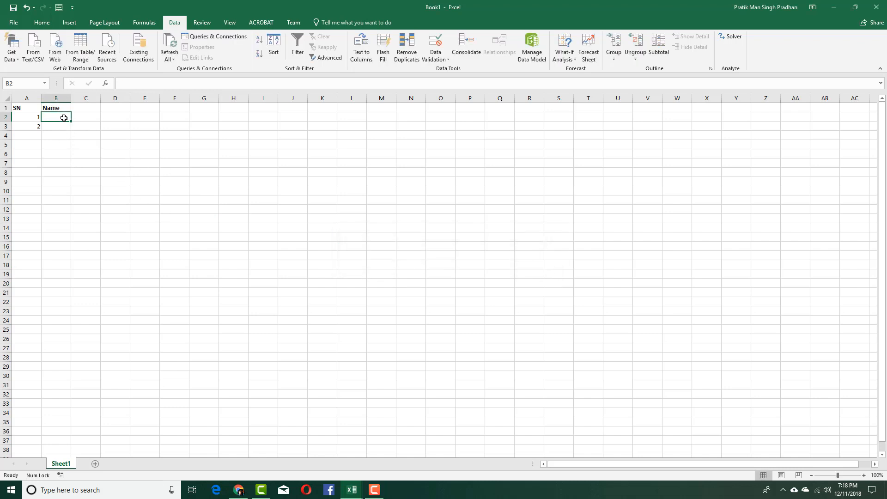
type("Pratik")
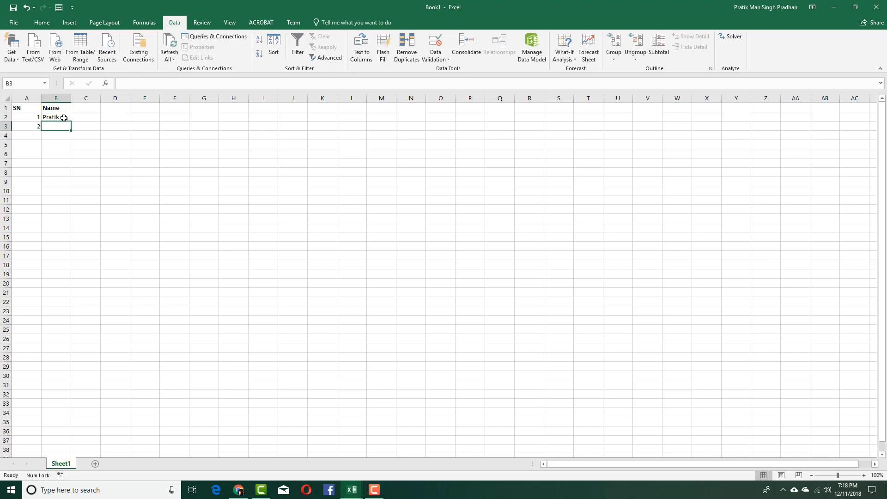
type("Pratik Pradhan")
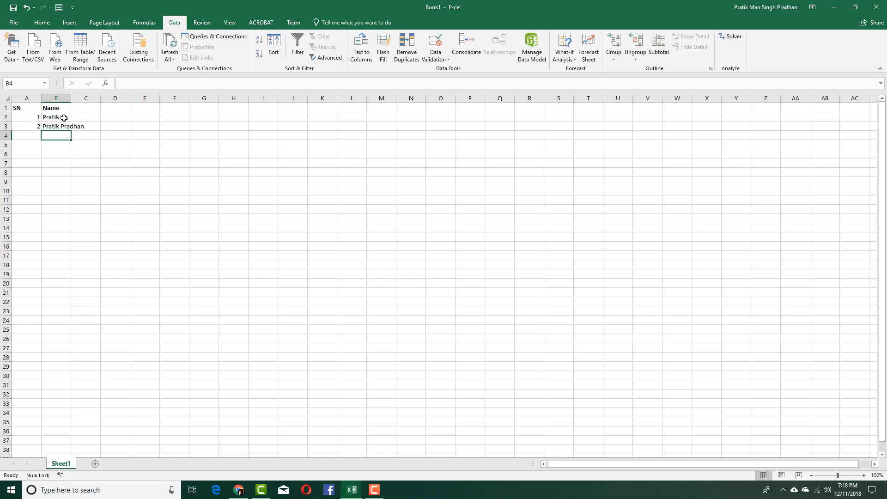
mouse_move(89, 211)
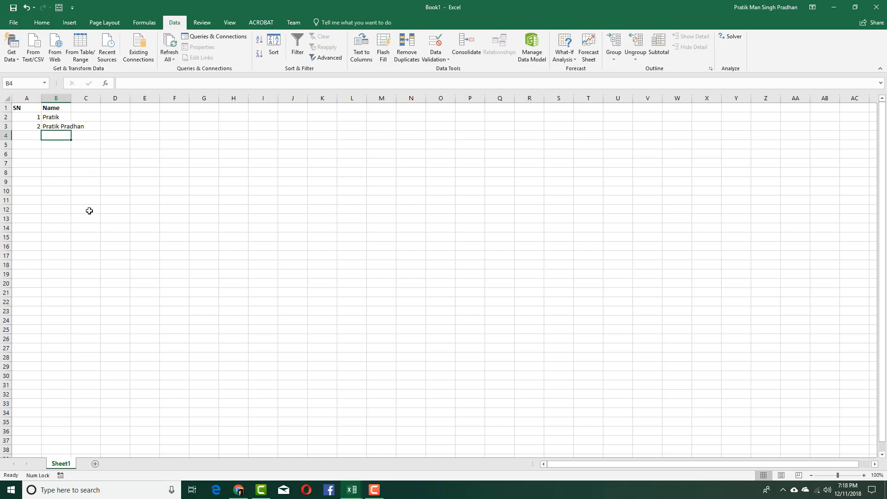
mouse_move(29, 200)
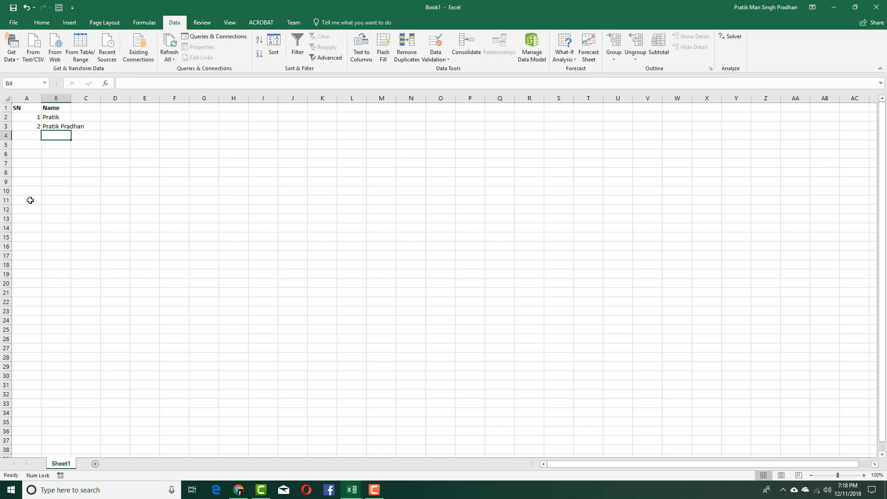